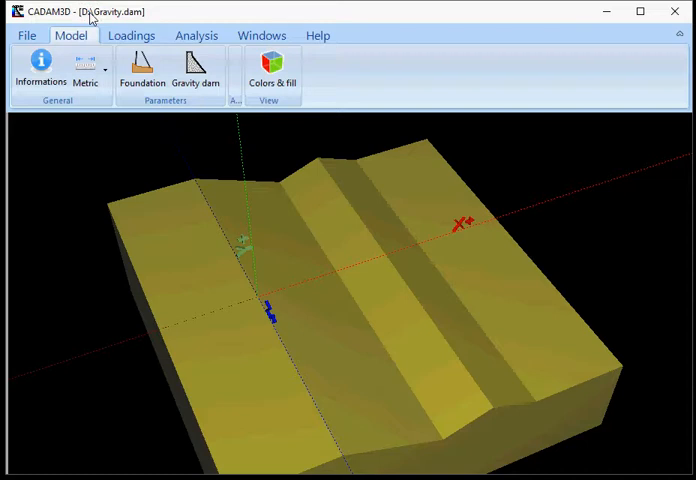
mouse_move(118, 175)
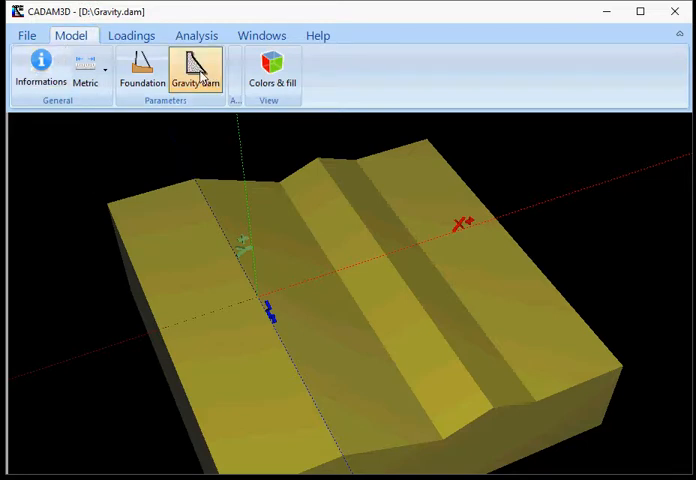
- Open the Gravity Dam Section dialog from the Model menu
left_click(197, 70)
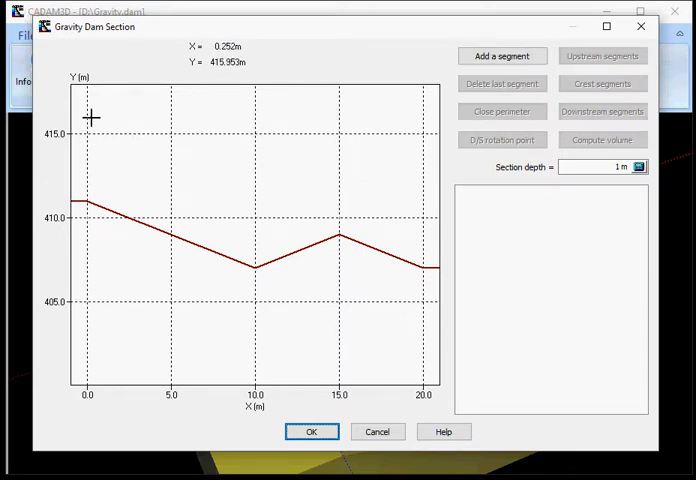
mouse_move(415, 245)
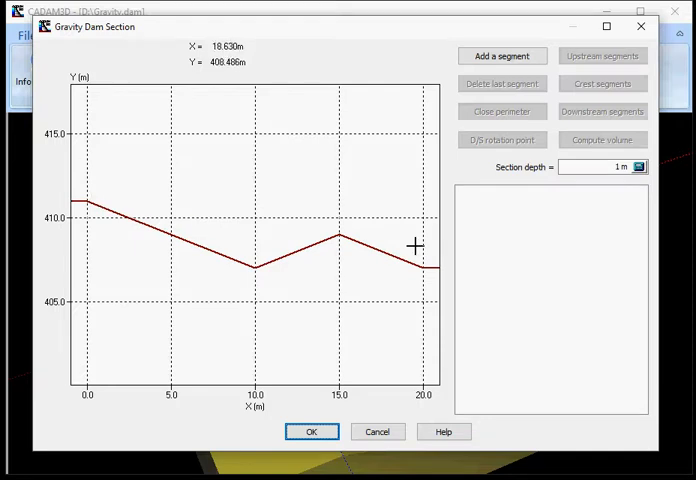
mouse_move(227, 274)
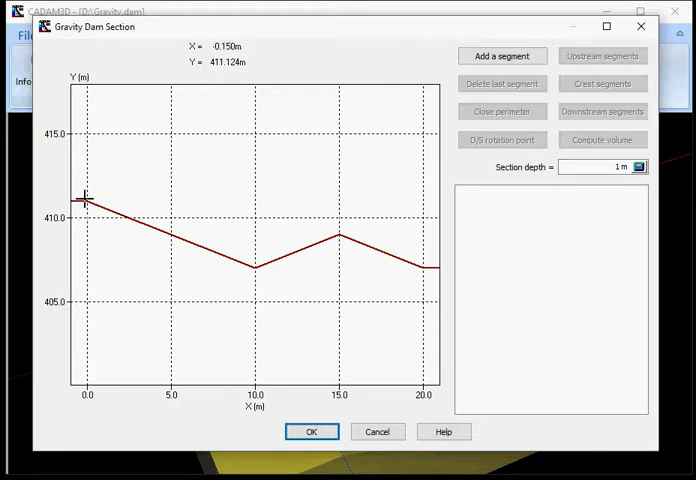
mouse_move(425, 285)
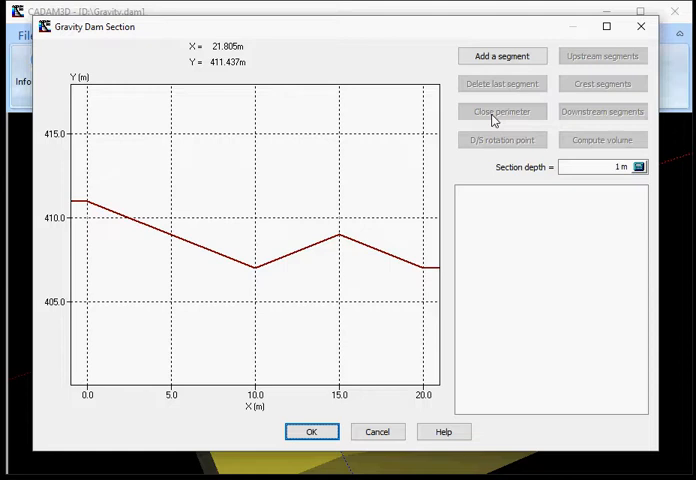
mouse_move(400, 107)
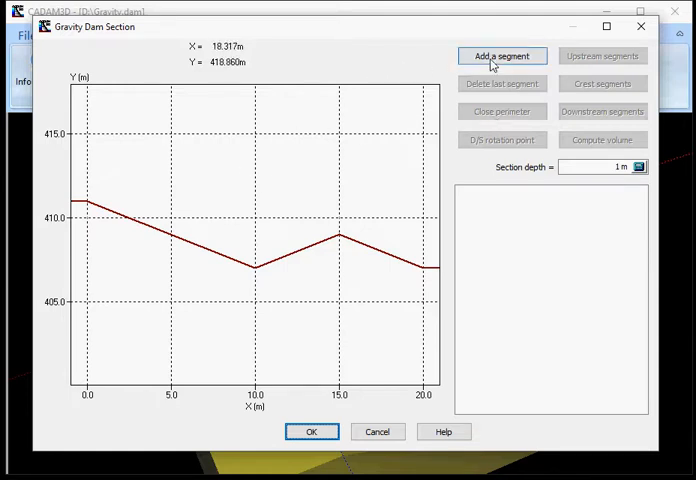
- Add a linear segment by increment dX 1, dY 10, rising from (0, 411)
left_click(502, 56)
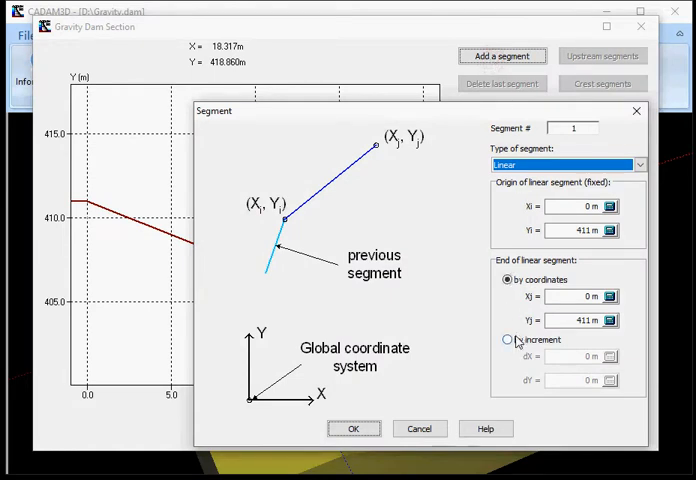
left_click(567, 164)
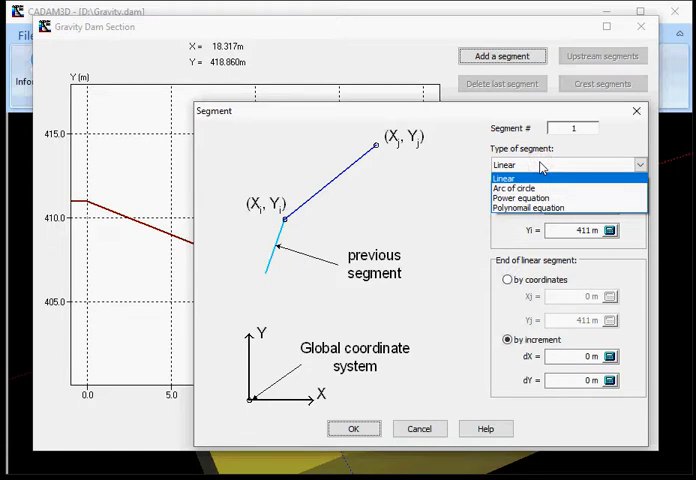
left_click(507, 178)
type("1")
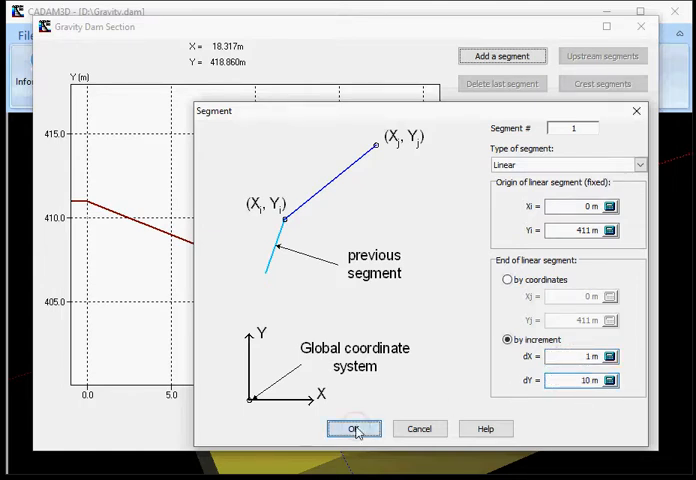
left_click(353, 428)
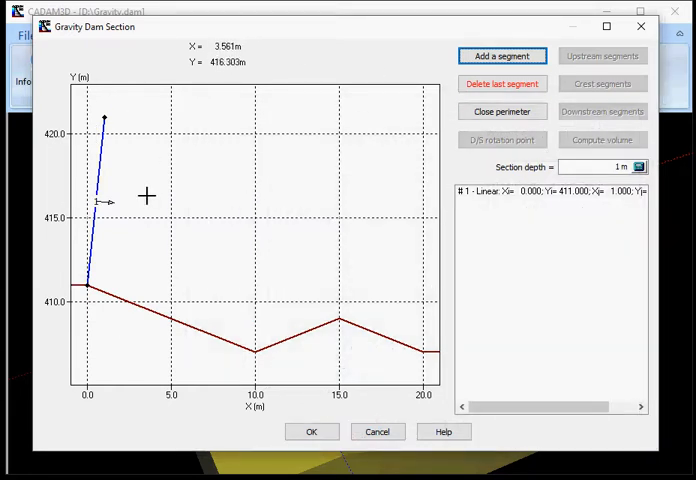
mouse_move(172, 288)
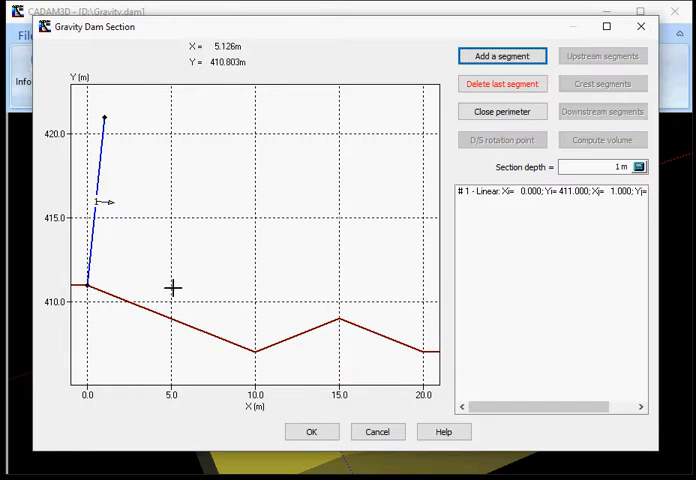
mouse_move(115, 108)
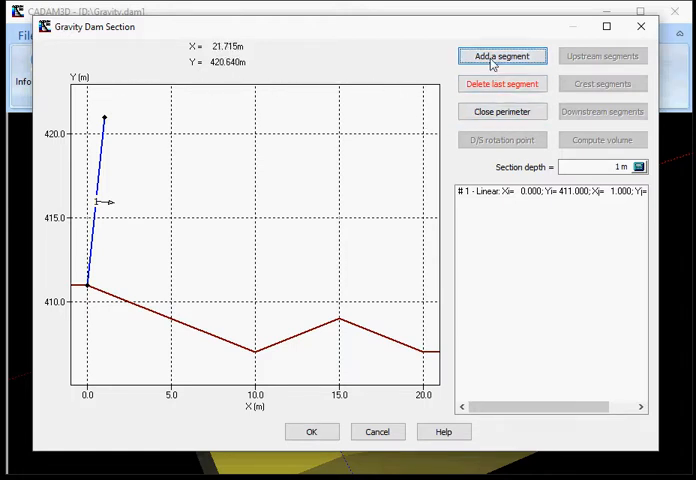
- Add the second segment rising vertically 12 m to (1, 433)
left_click(501, 55)
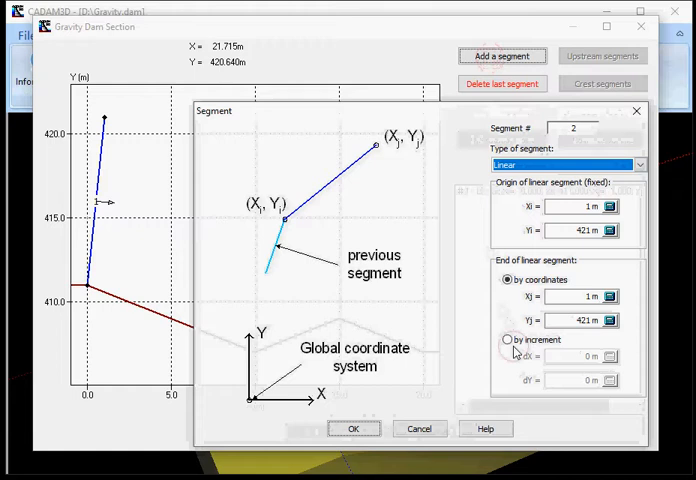
left_click(507, 339)
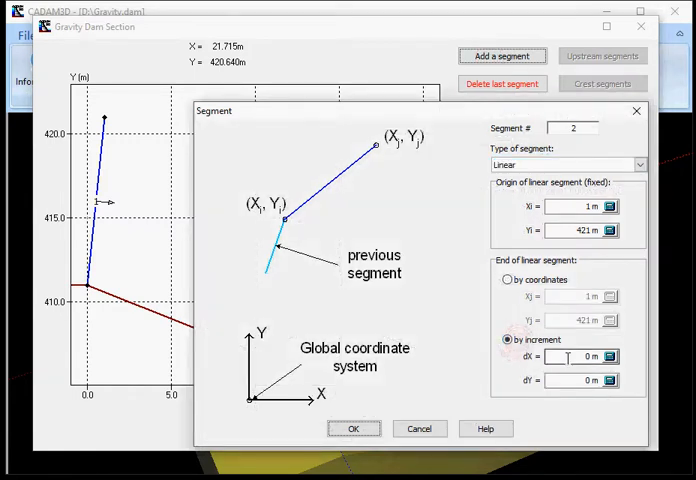
type("12")
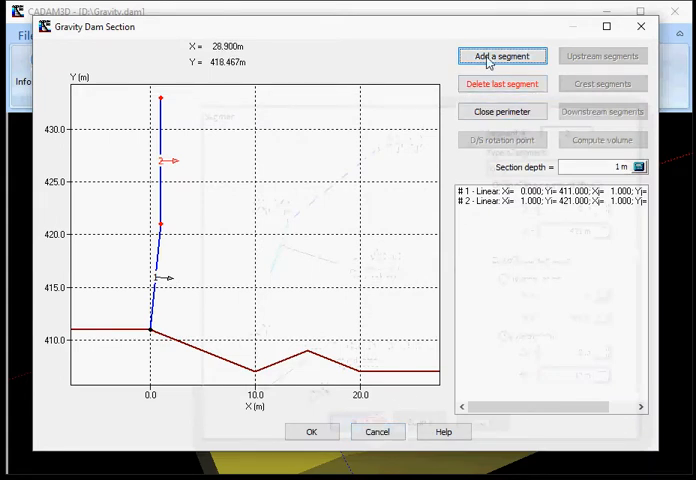
- Add a 3 m horizontal crest segment by increment to (4, 433)
left_click(501, 55)
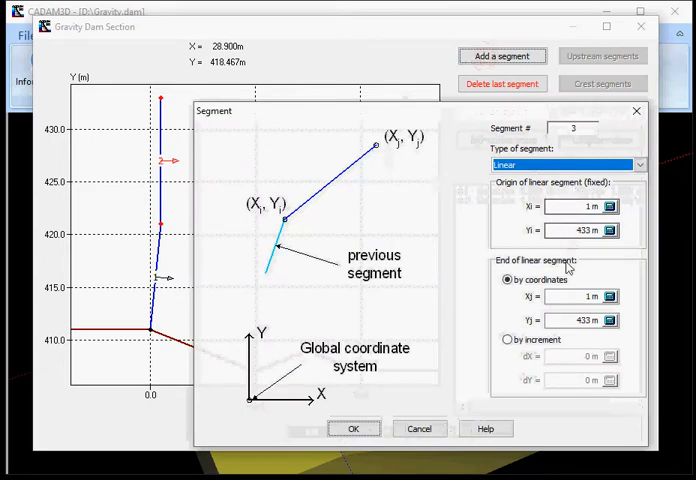
left_click(507, 339)
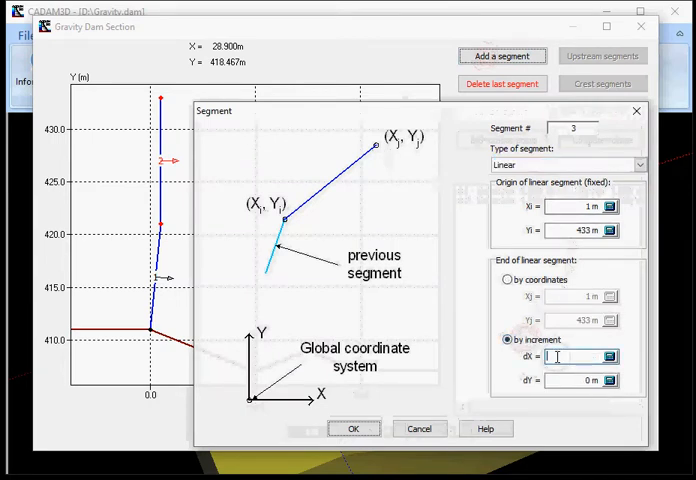
type("3")
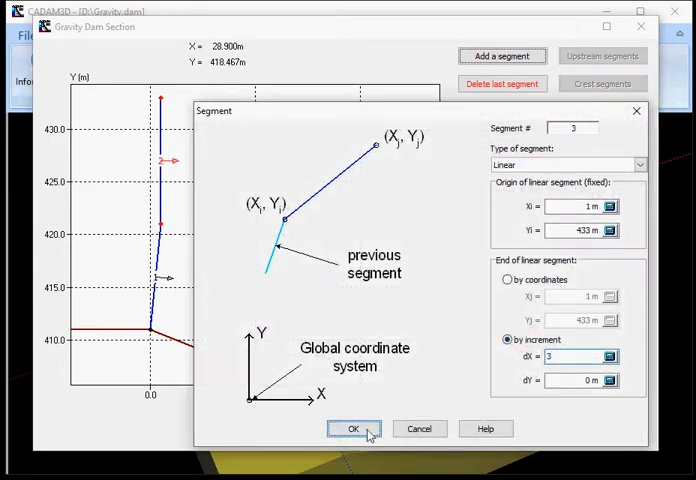
left_click(352, 428)
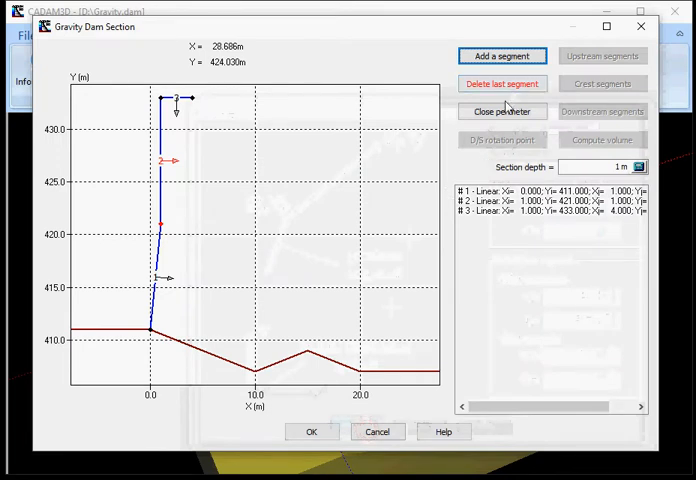
left_click(501, 55)
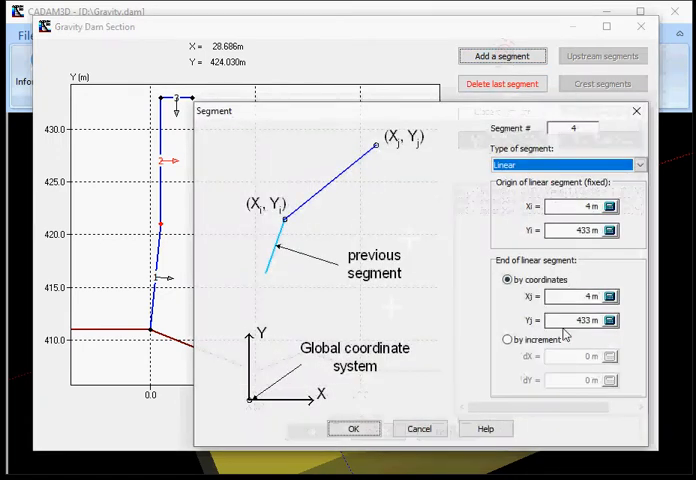
left_click(508, 339)
type("-3")
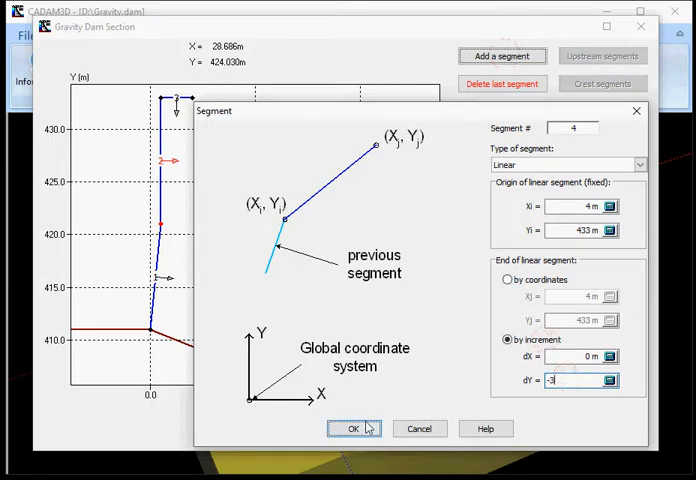
- Add the fourth segment down to (4, 430) and dismiss the rejected foundation-penetrating fifth
left_click(353, 428)
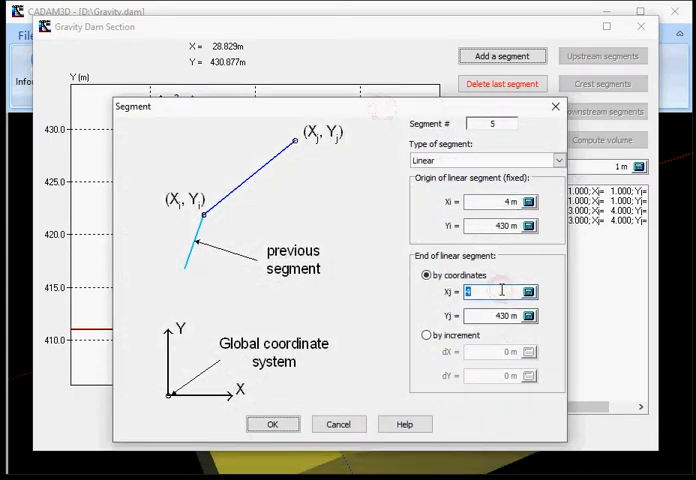
type("20")
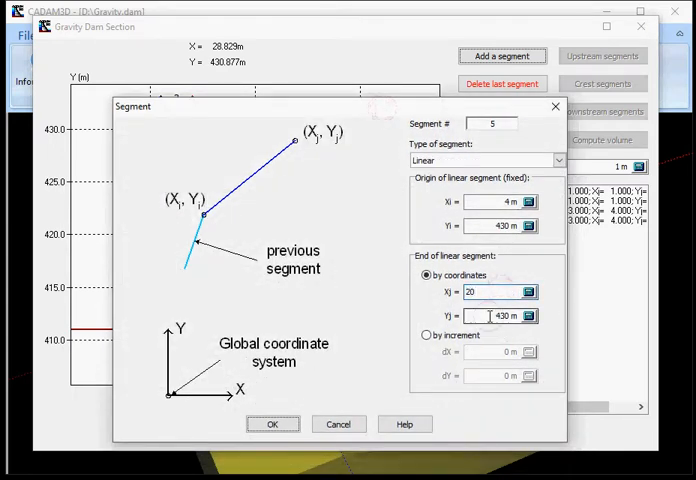
type("407")
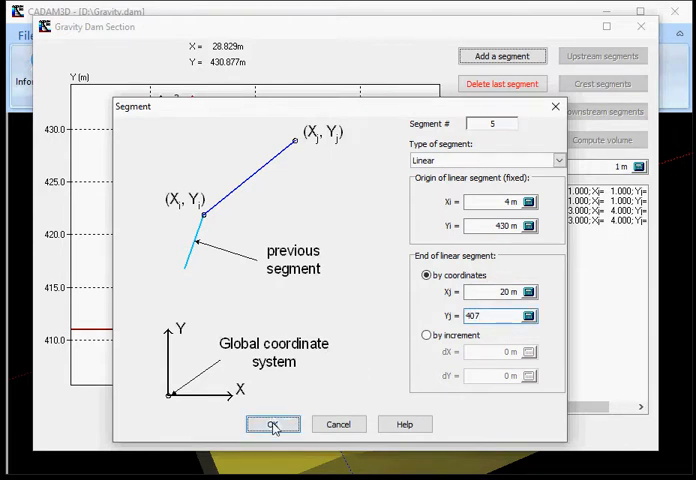
left_click(273, 424)
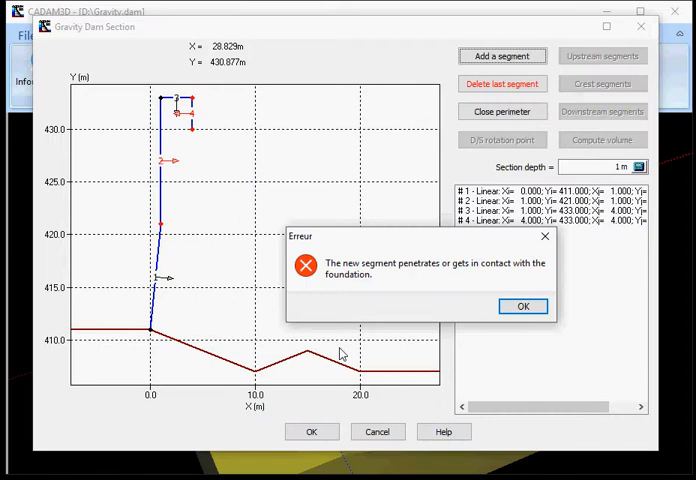
mouse_move(388, 307)
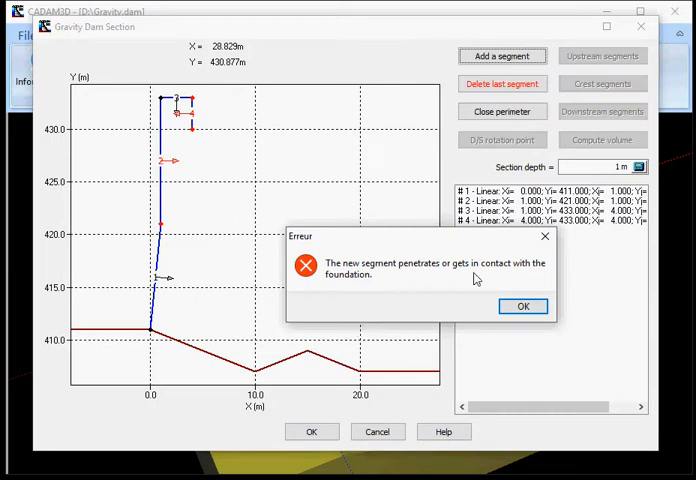
mouse_move(520, 291)
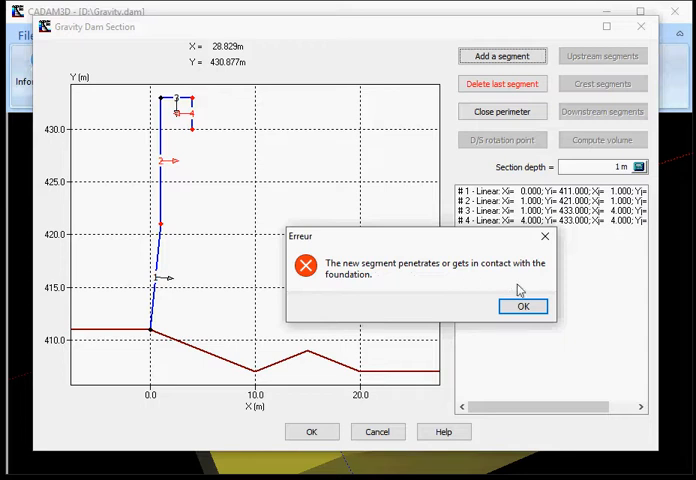
left_click(523, 306)
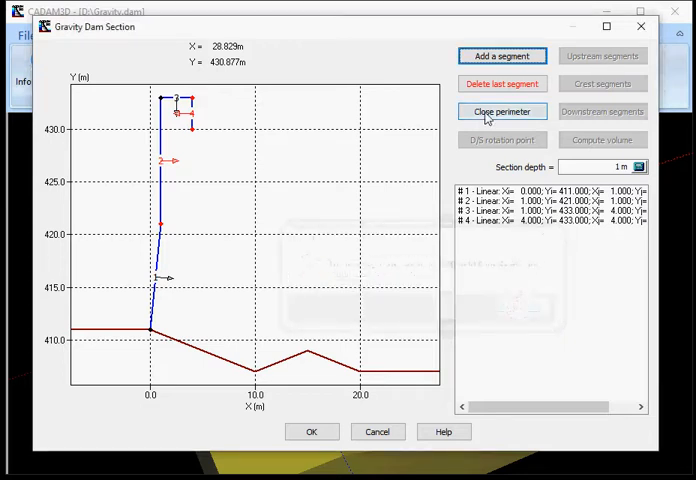
- Close the perimeter onto the foundation at (20, 407) and set section depth to 10 m
left_click(501, 111)
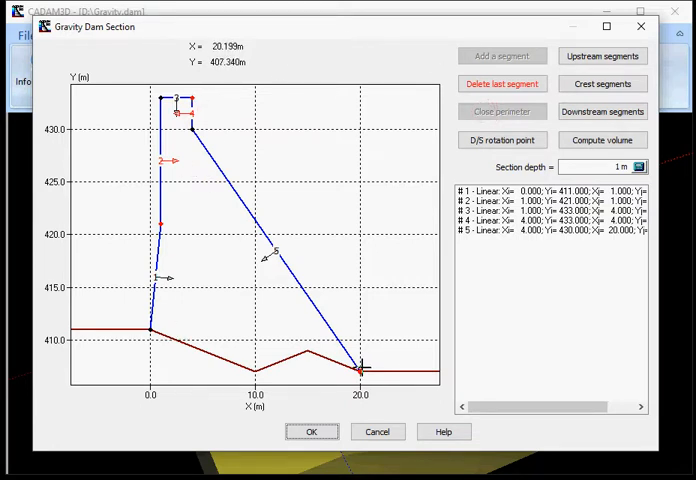
left_click(590, 166)
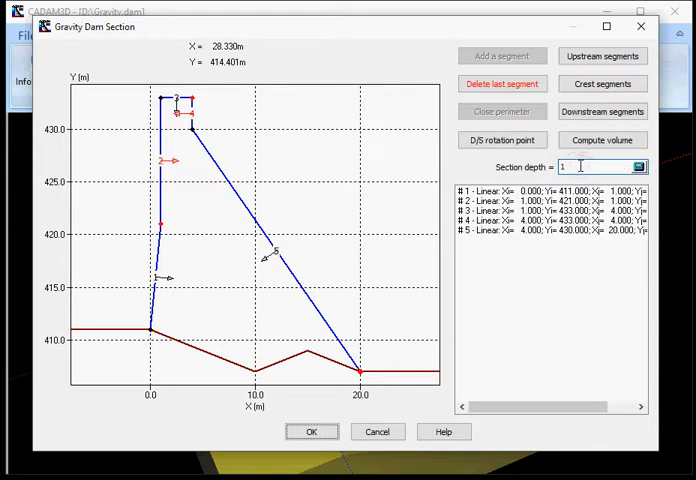
type("0")
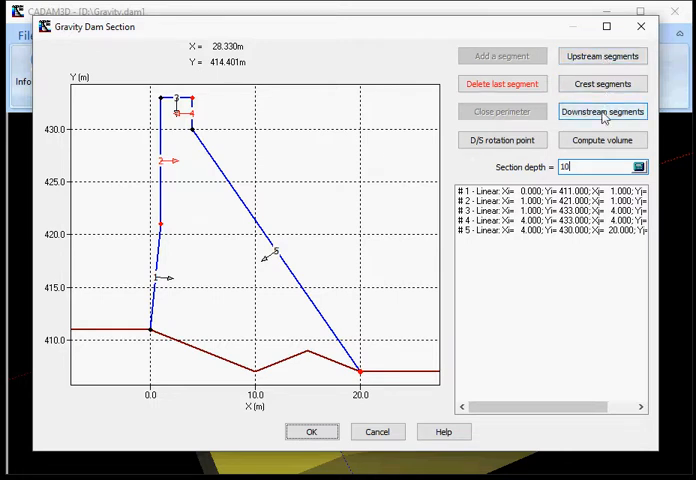
- Change the downstream rotation point position Xr from 20 to 19.5 m
left_click(502, 140)
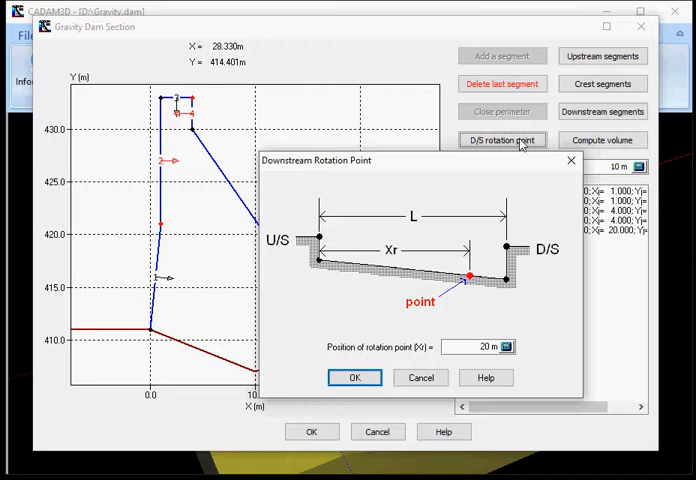
mouse_move(476, 227)
type("19.5")
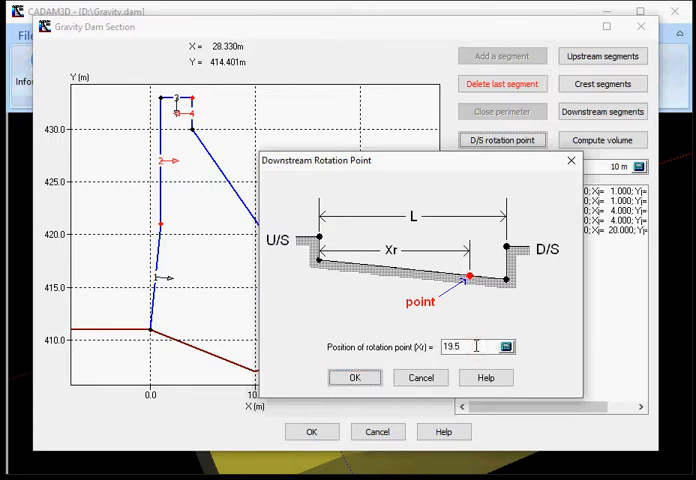
left_click(355, 377)
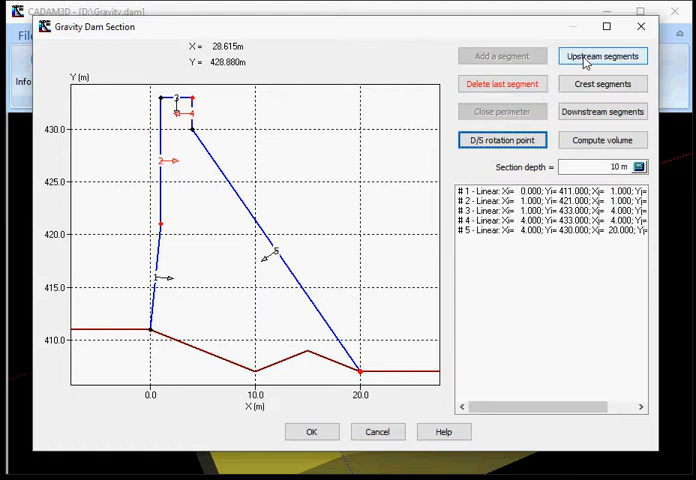
- Pick Segment #1 and Segment #2 in the upstream face segment chooser
left_click(602, 55)
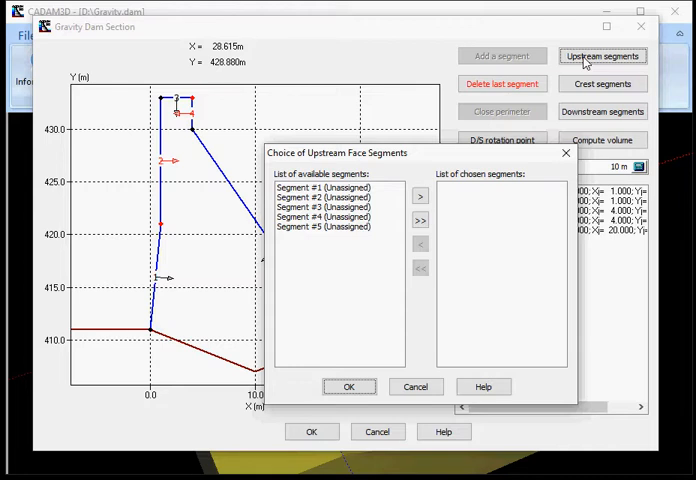
left_click(338, 187)
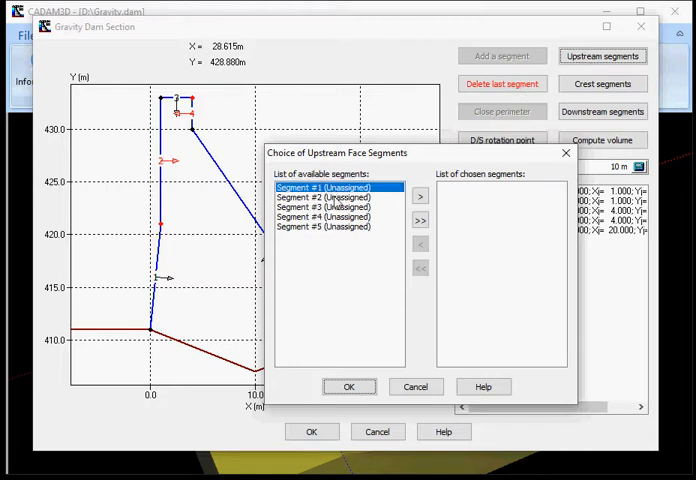
left_click(338, 197)
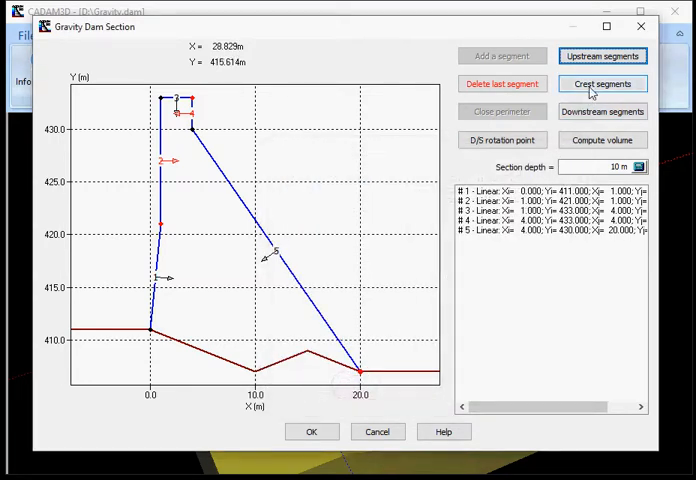
- Move Segment #3 into the chosen crest segments list and confirm
left_click(602, 83)
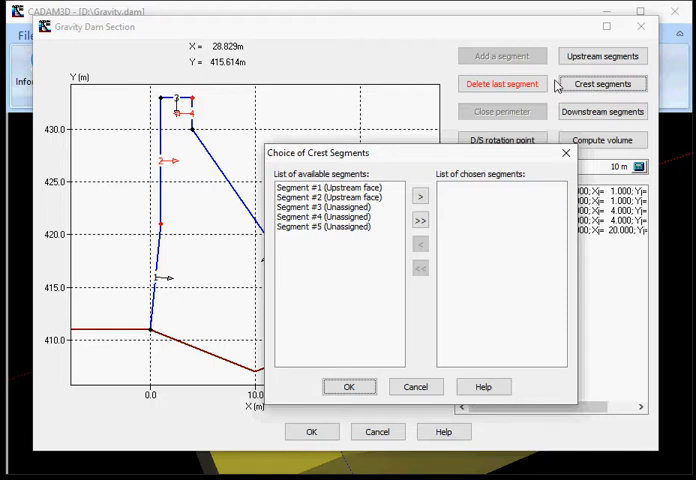
left_click(335, 207)
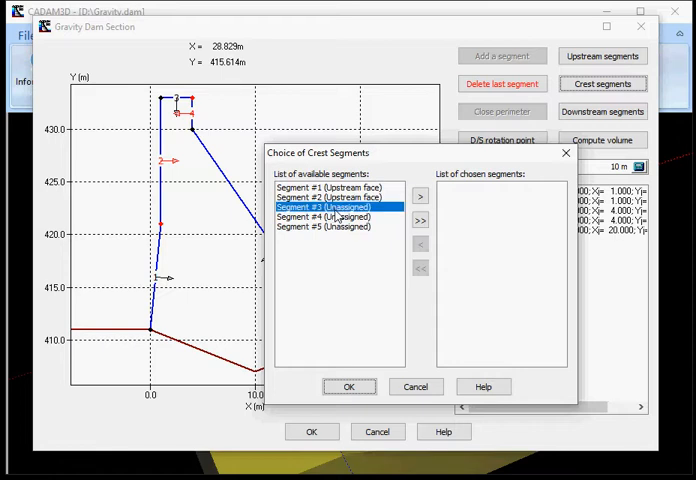
left_click(419, 196)
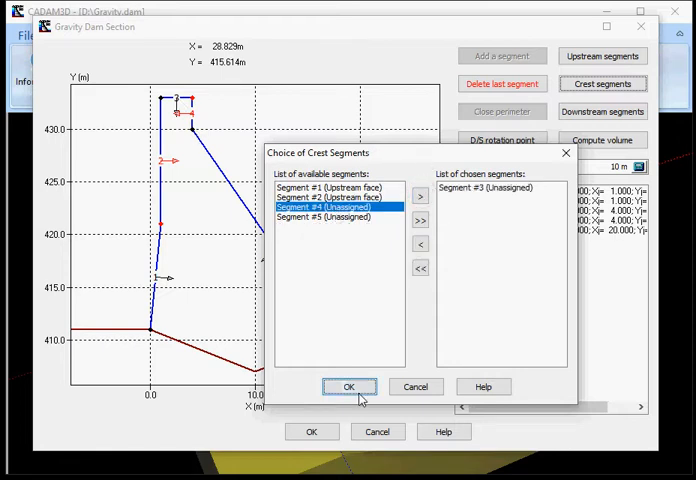
left_click(349, 387)
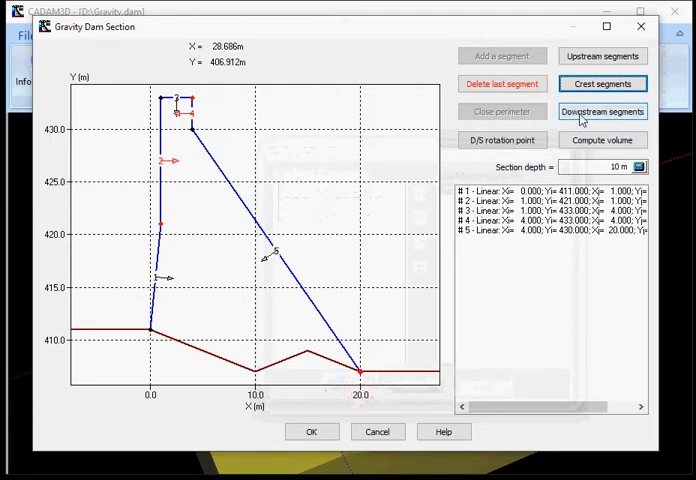
- Assign segments #5 and #4 as the downstream face and compute the section volume
left_click(602, 111)
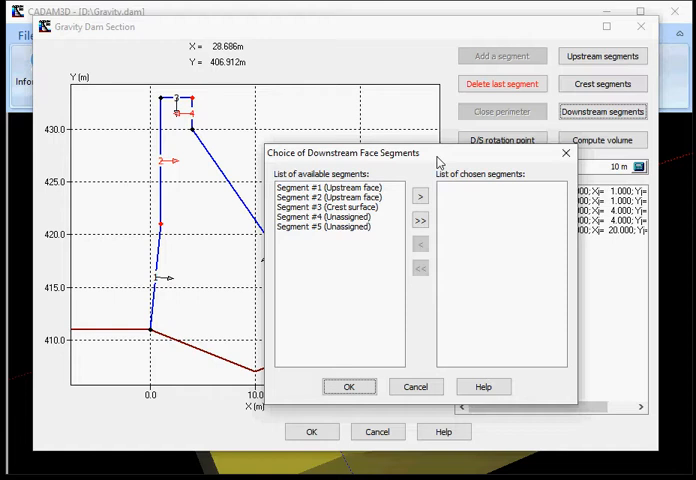
left_click(330, 218)
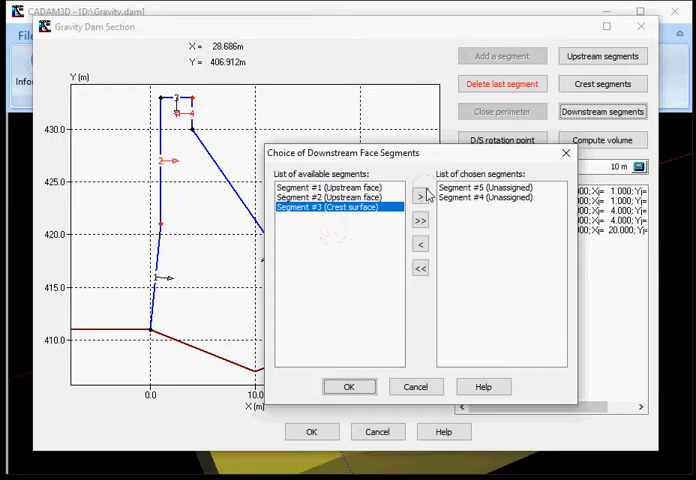
left_click(349, 386)
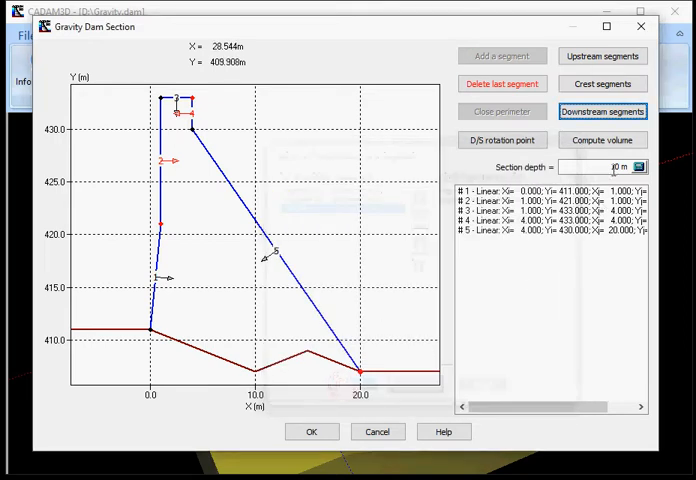
left_click(602, 139)
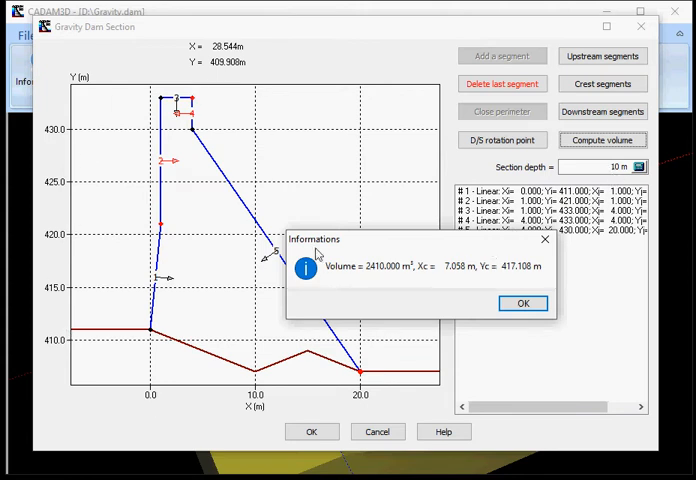
mouse_move(464, 282)
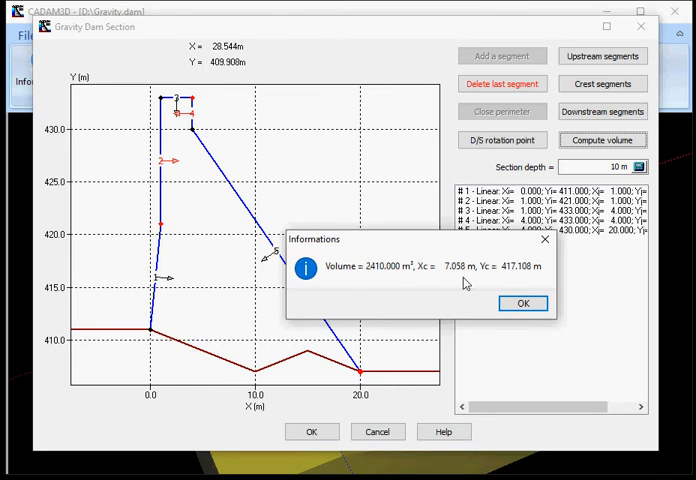
- Dismiss the 2410 volume result and accept the section to show the dam in 3D
left_click(523, 303)
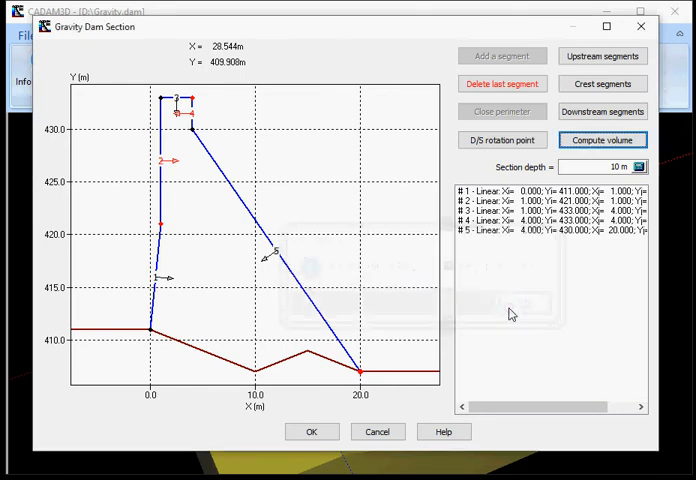
left_click(311, 431)
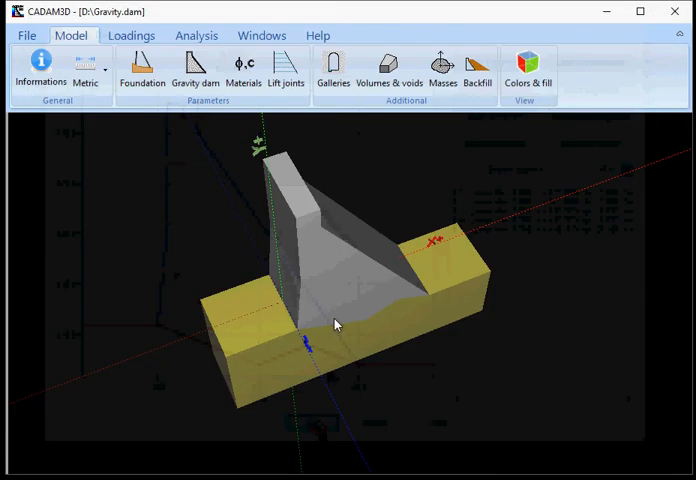